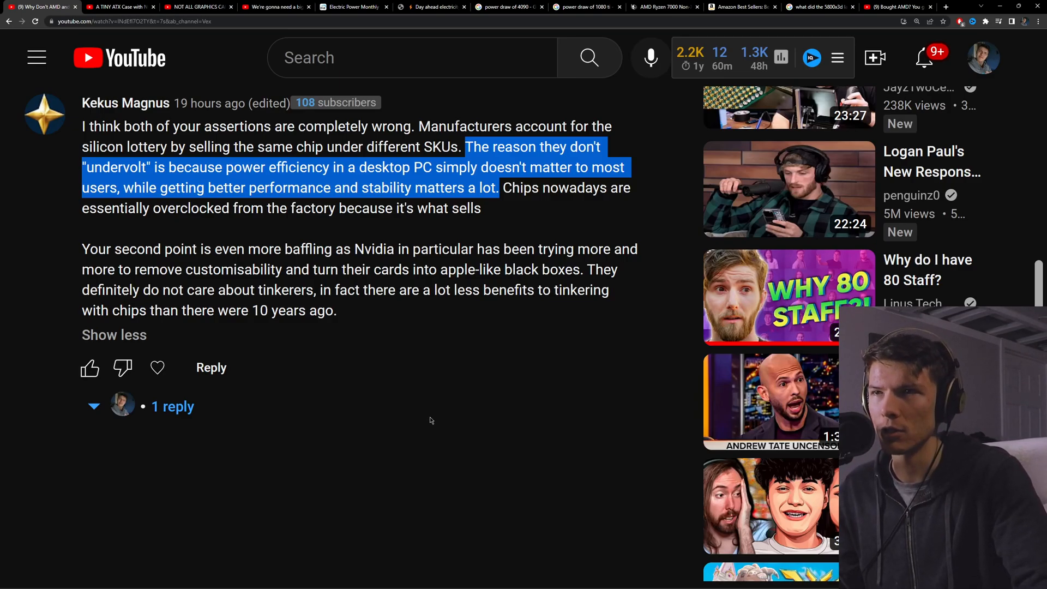
- Scroll through Table 5.6.A of US electricity prices by state, then move to European day-ahead prices
click(354, 6)
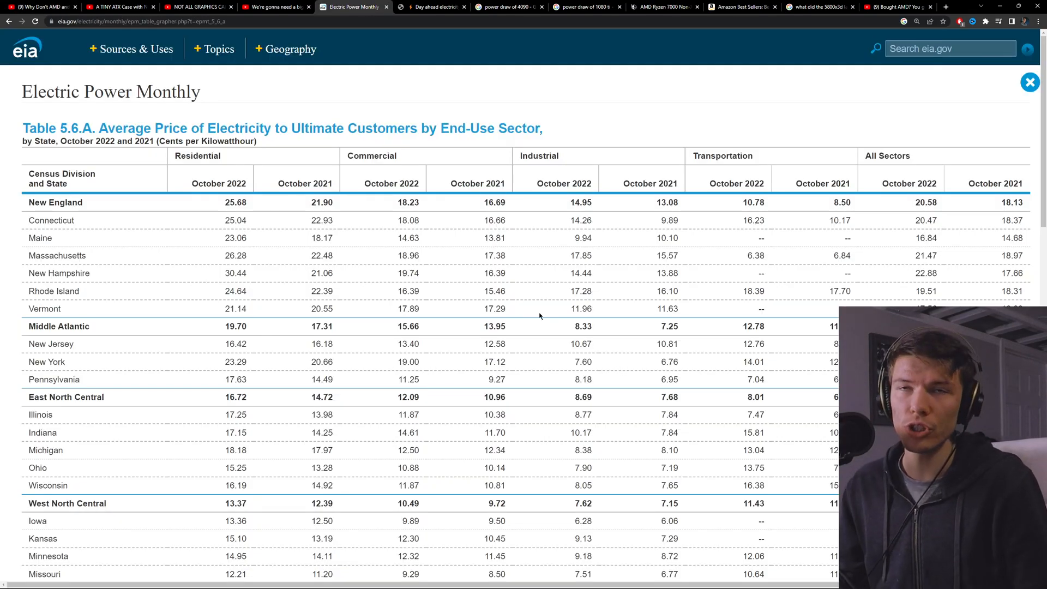
scroll(down, 3)
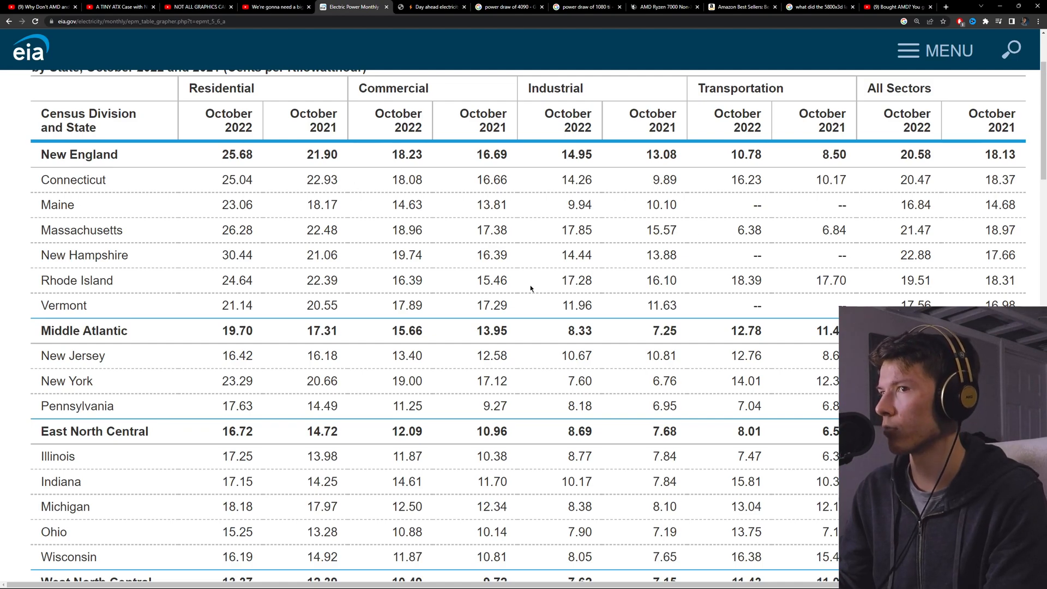
scroll(down, 3)
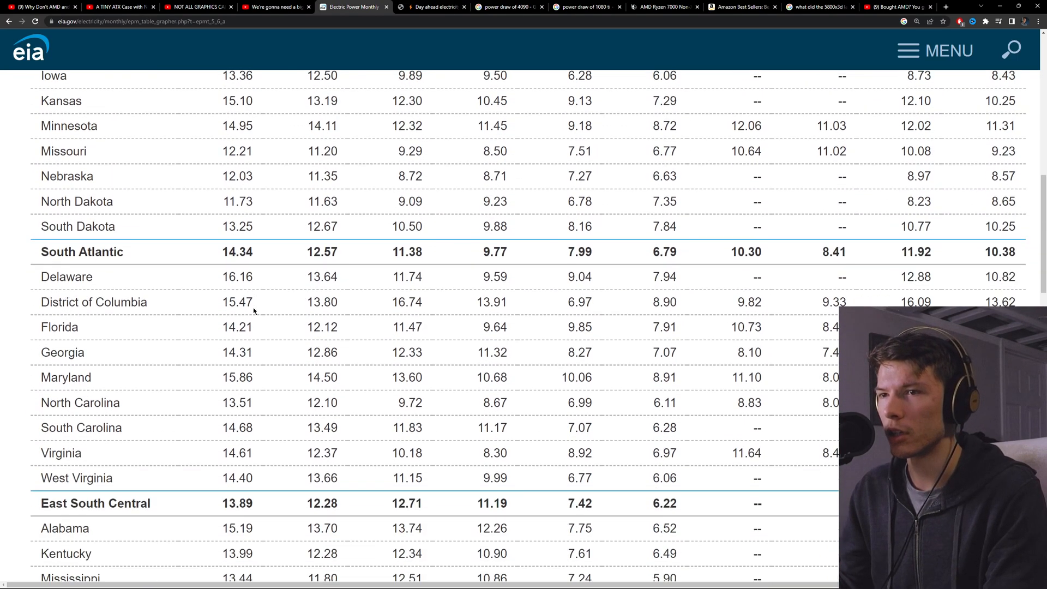
scroll(down, 3)
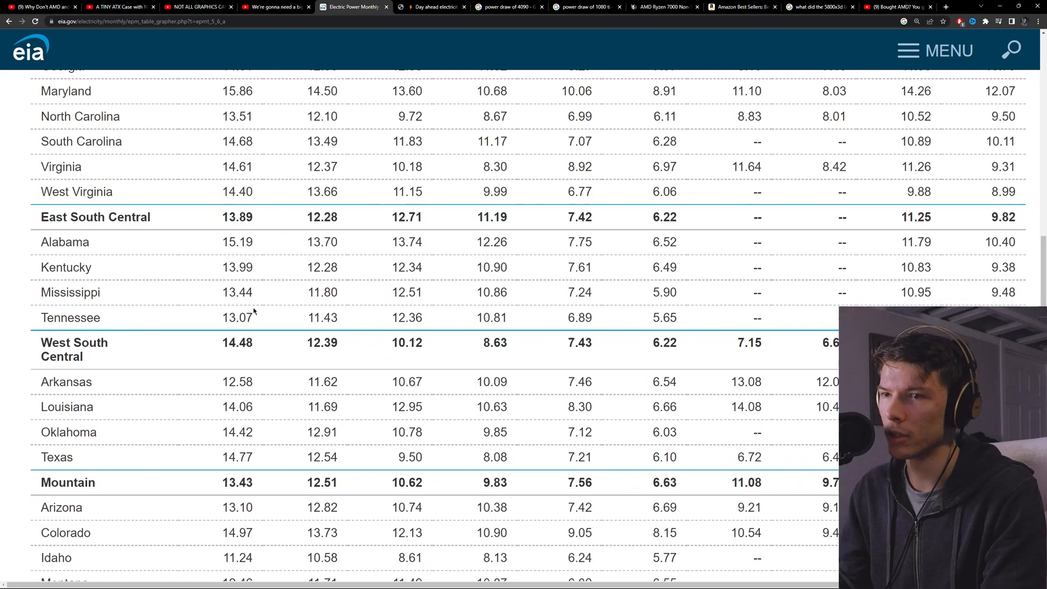
scroll(down, 3)
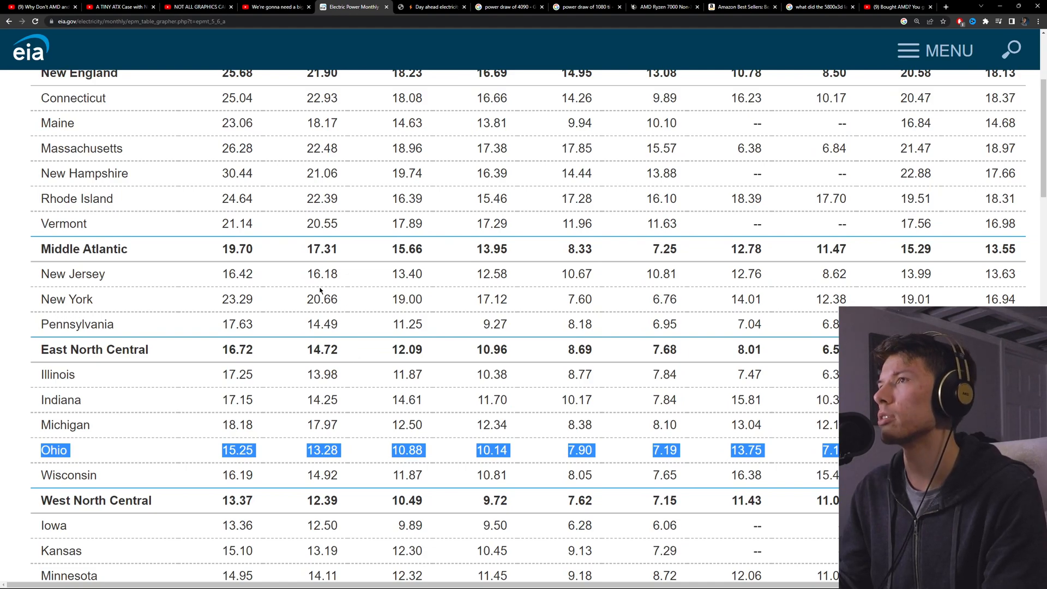
mouse_move(292, 455)
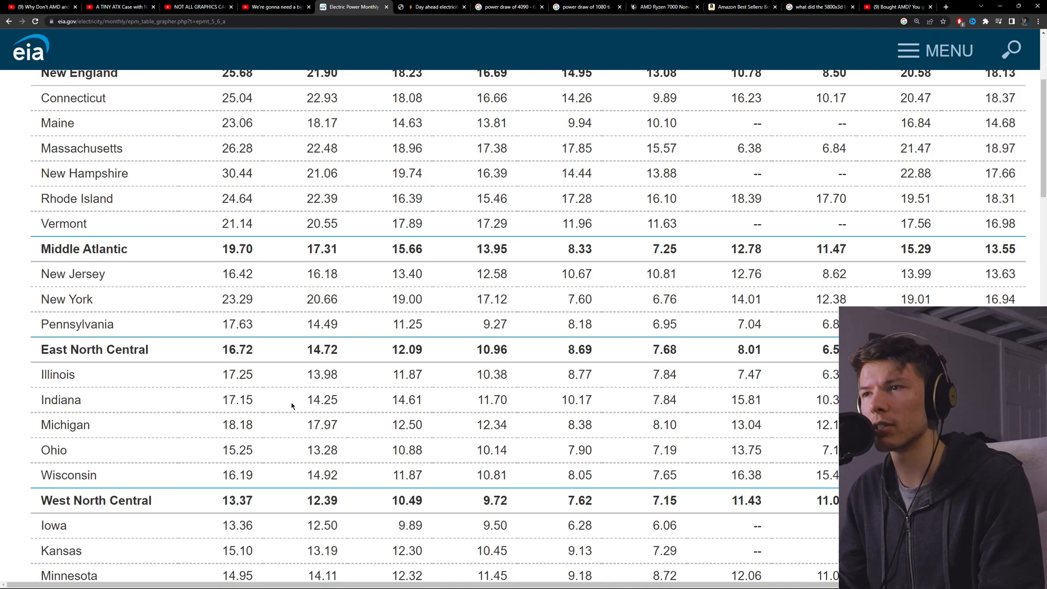
click(432, 7)
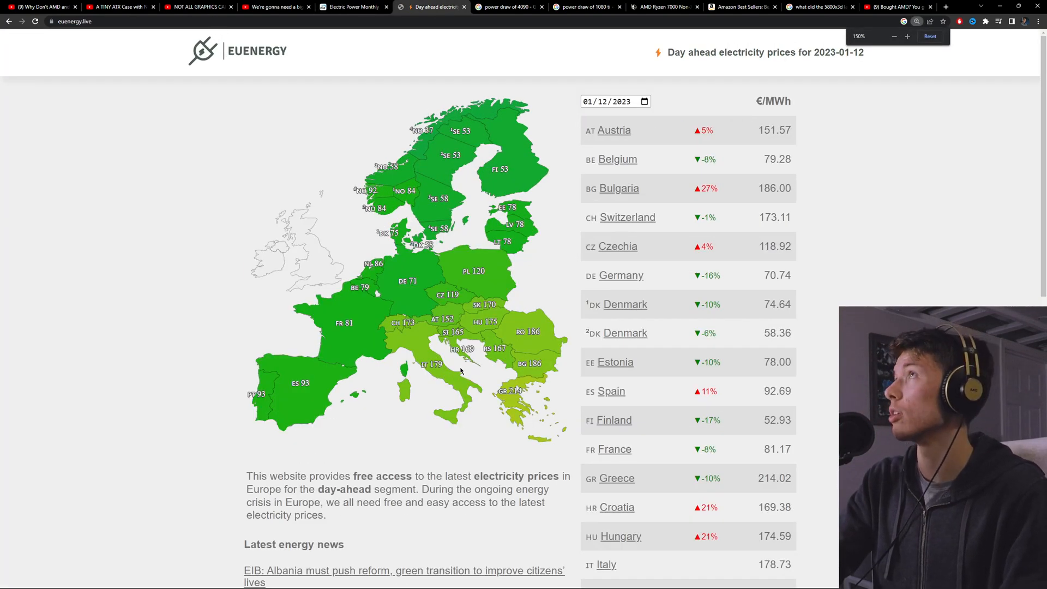
scroll(down, 3)
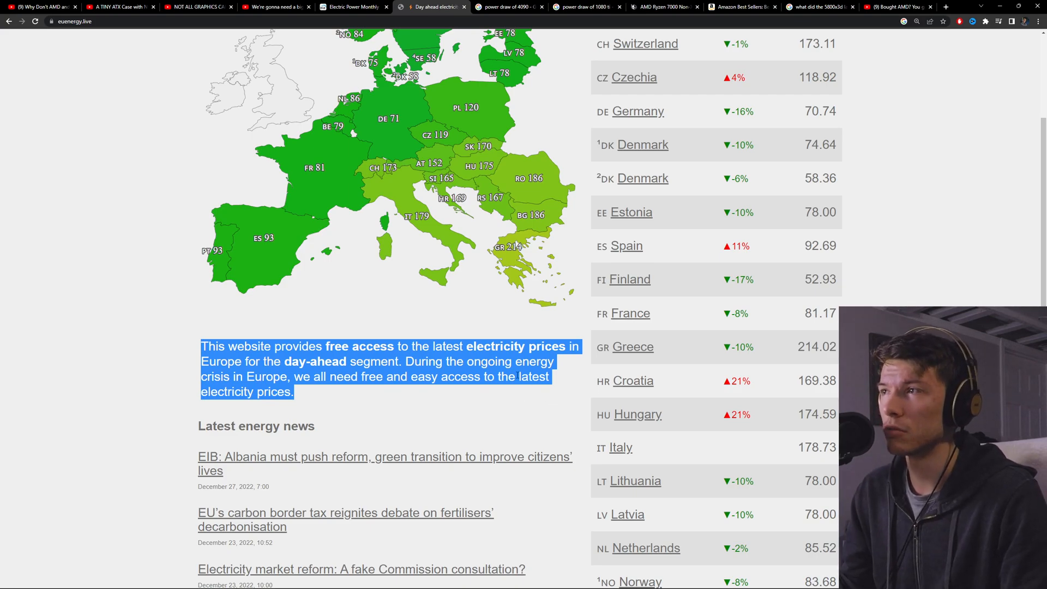
scroll(up, 3)
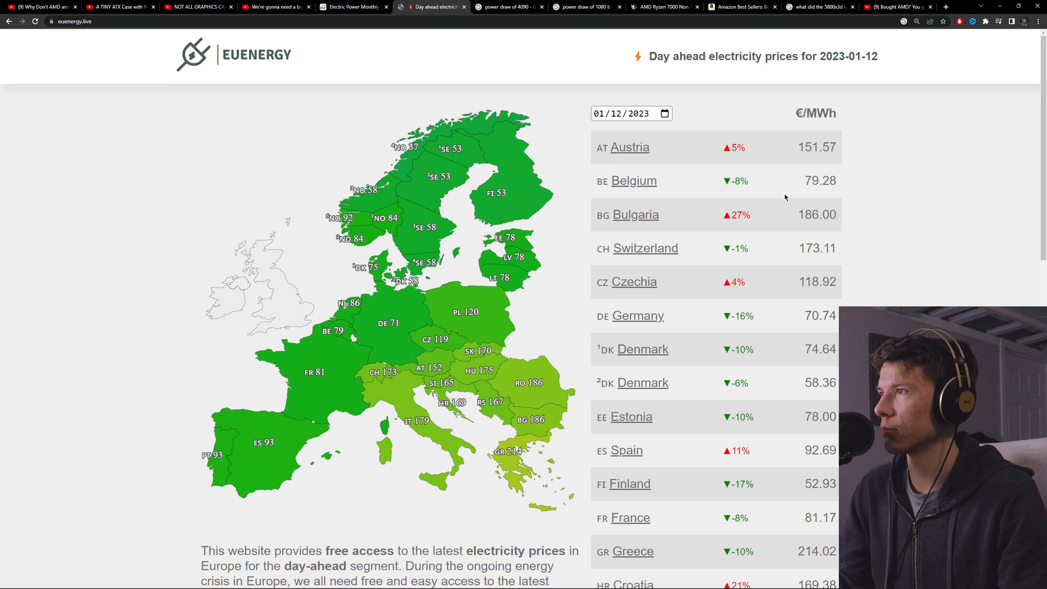
scroll(down, 3)
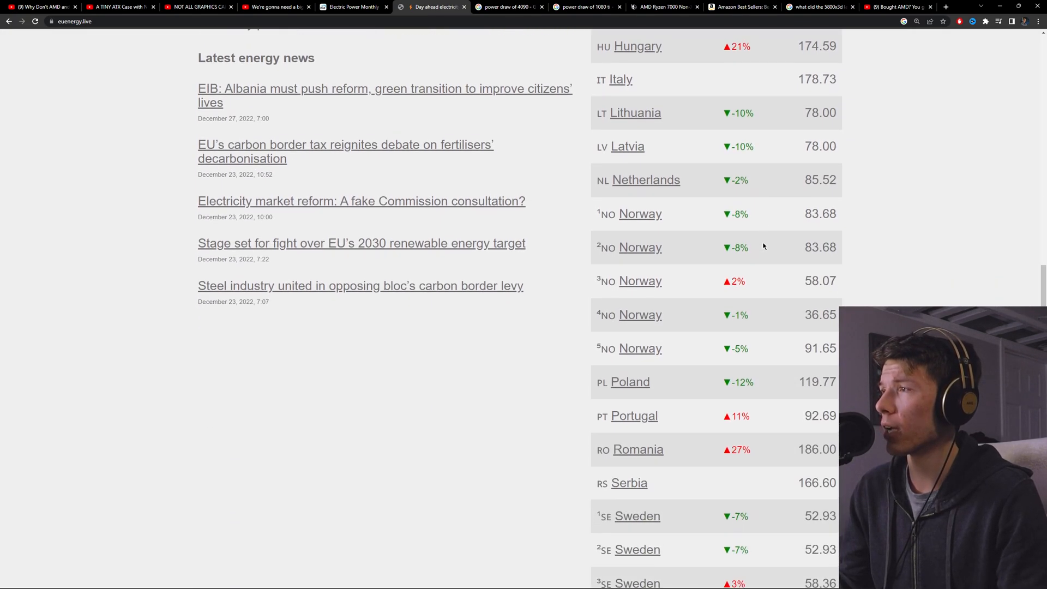
scroll(down, 3)
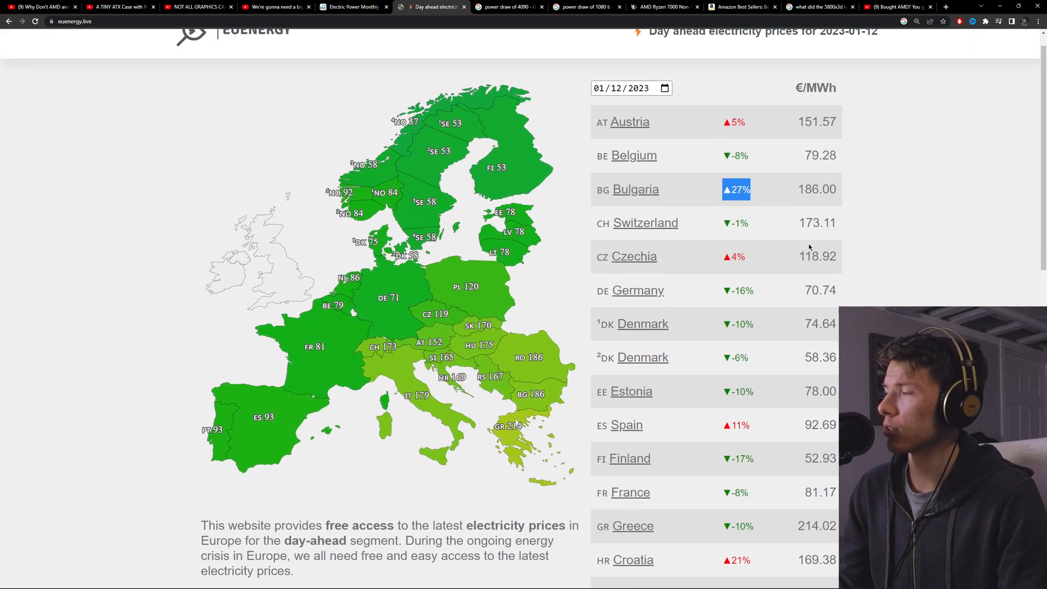
scroll(down, 3)
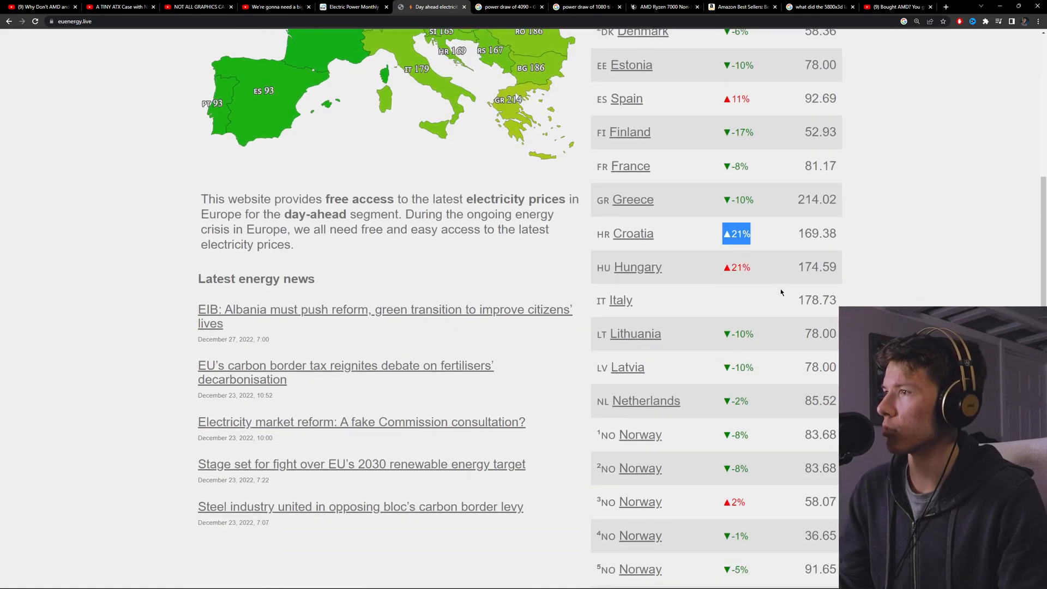
scroll(down, 3)
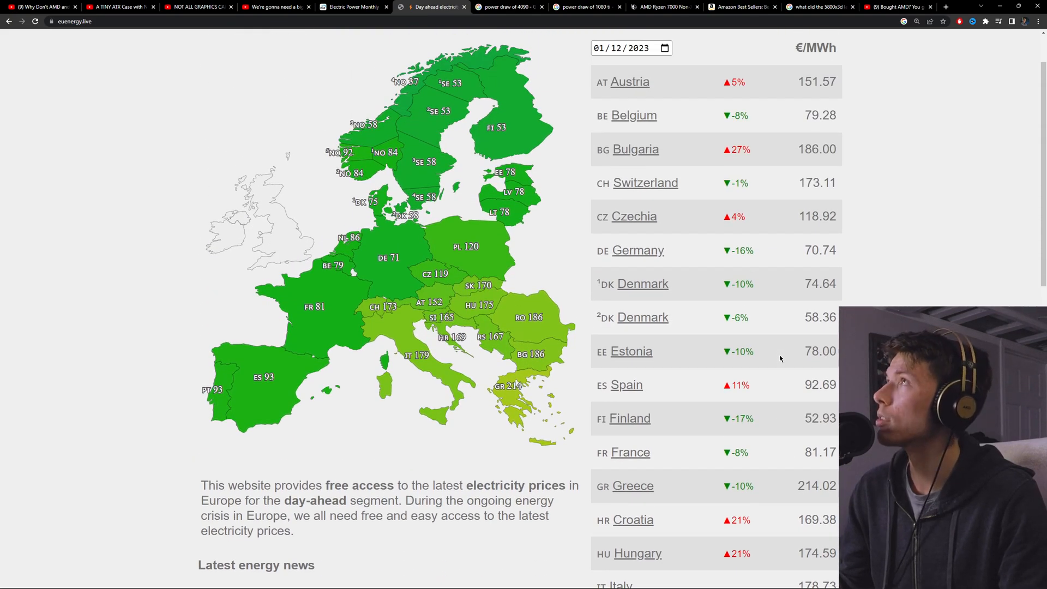
scroll(down, 3)
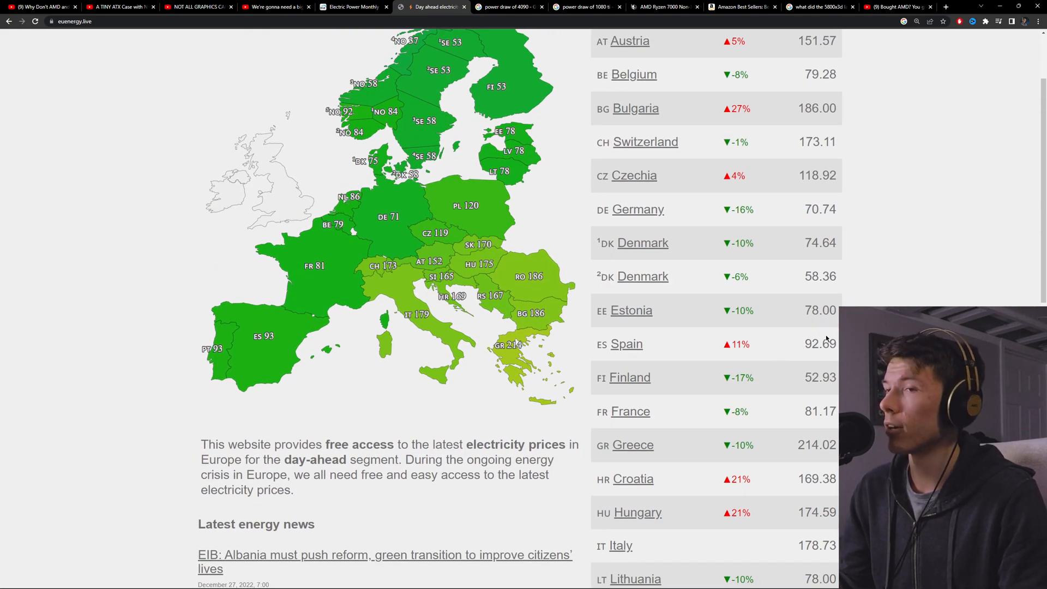
- Show the 'power draw of 4090' results and highlight the 450W official power draw snippet
click(366, 7)
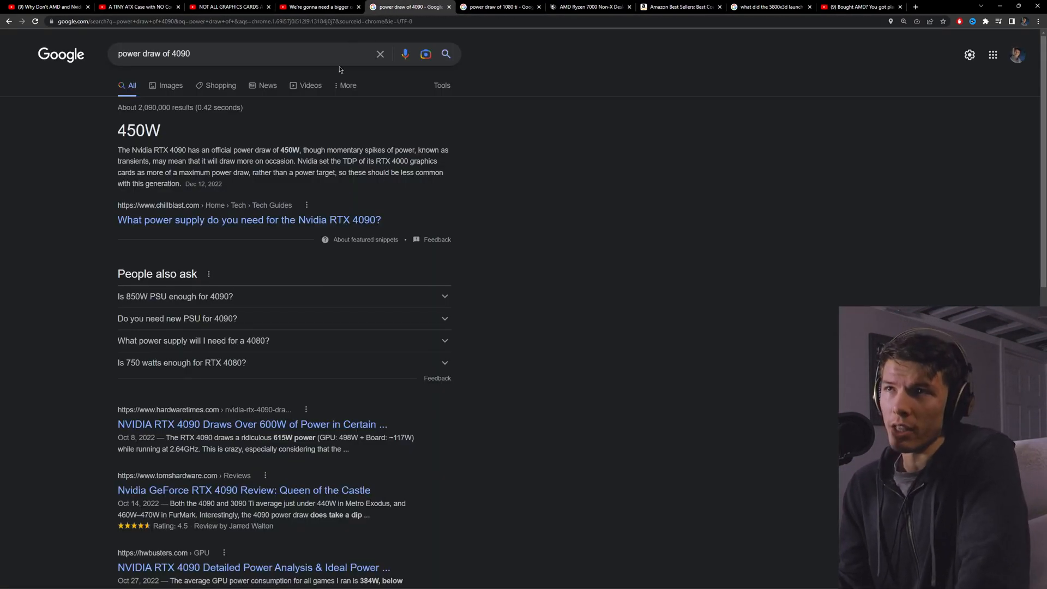
mouse_move(359, 94)
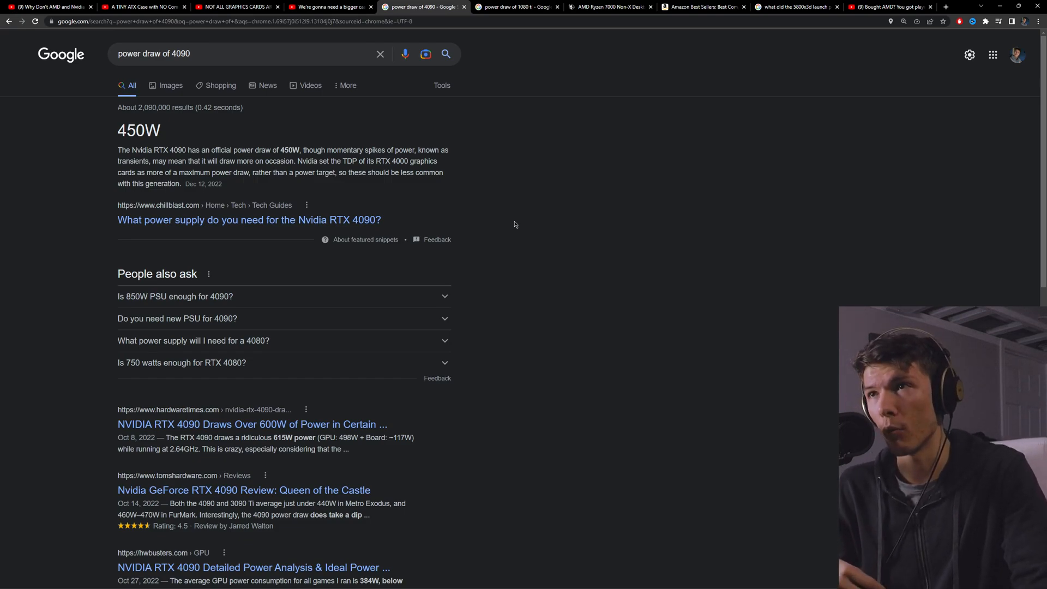
drag(118, 129, 288, 173)
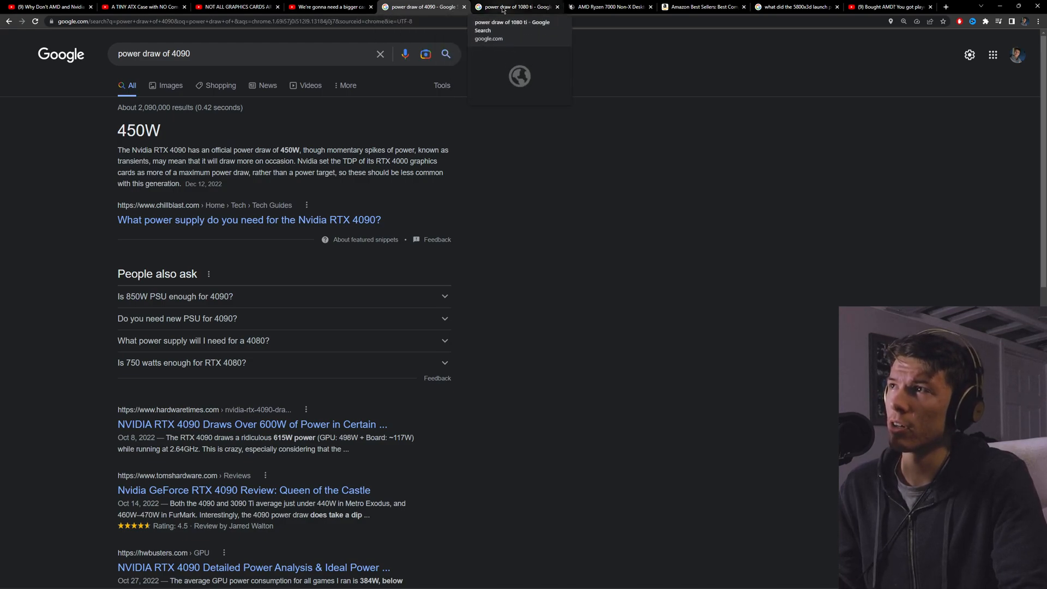
- Show the GTX 1080 Ti's 250W TDP results, then the '1000w power supply' search
click(514, 6)
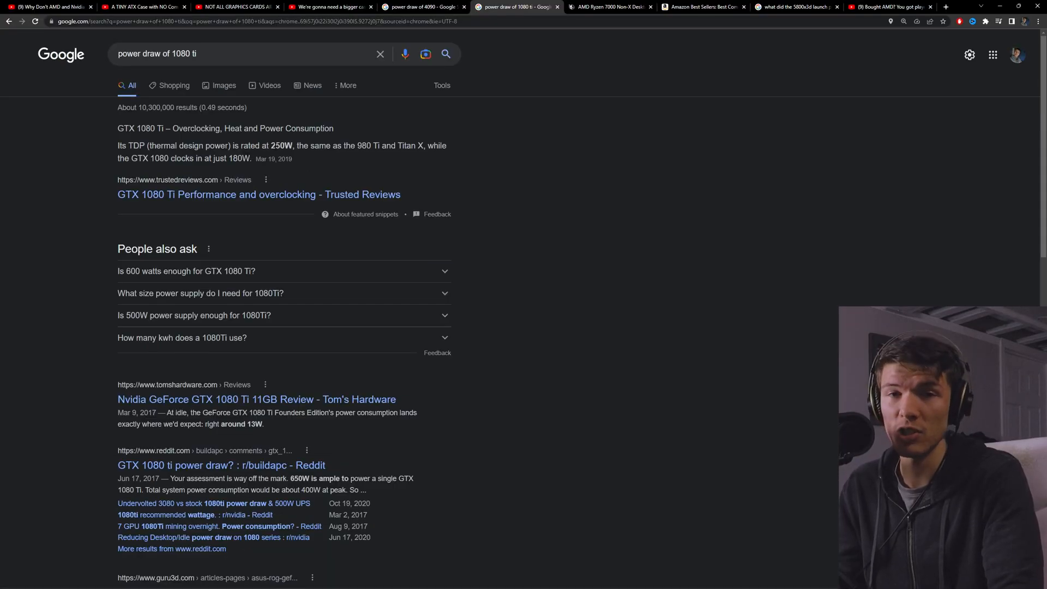
click(424, 7)
text(1000w power supply)
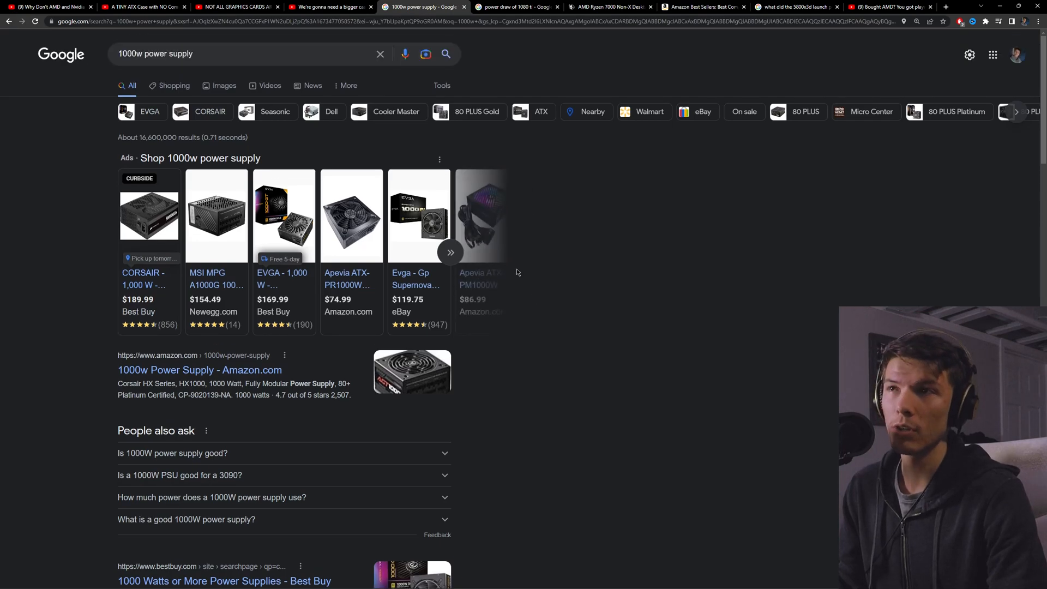
mouse_move(505, 216)
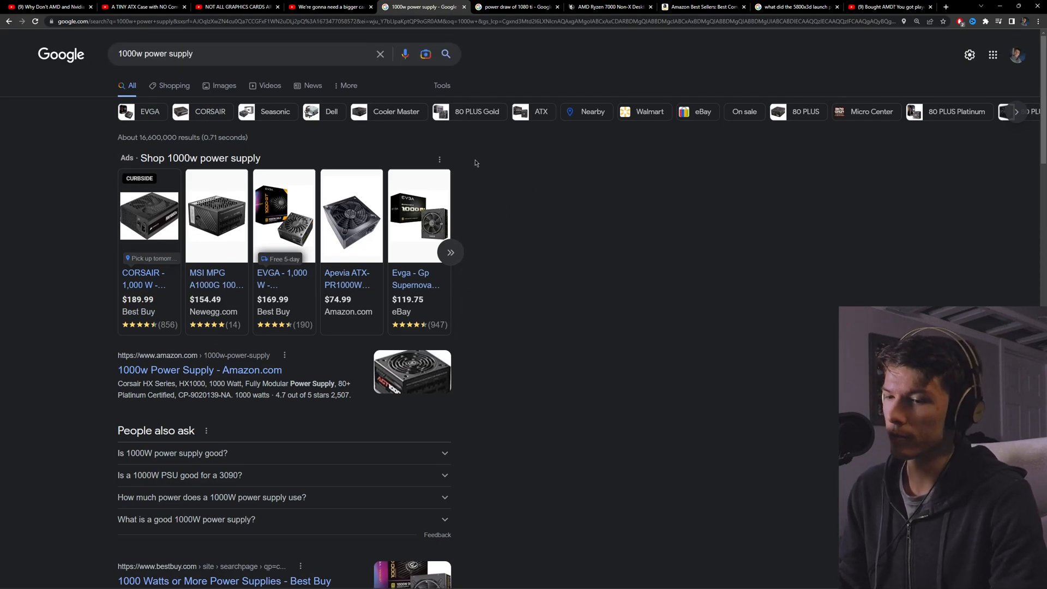
- Leave the 1000W PSU shopping results for the 'A TINY ATX Case with NO Compromises!' video
click(140, 6)
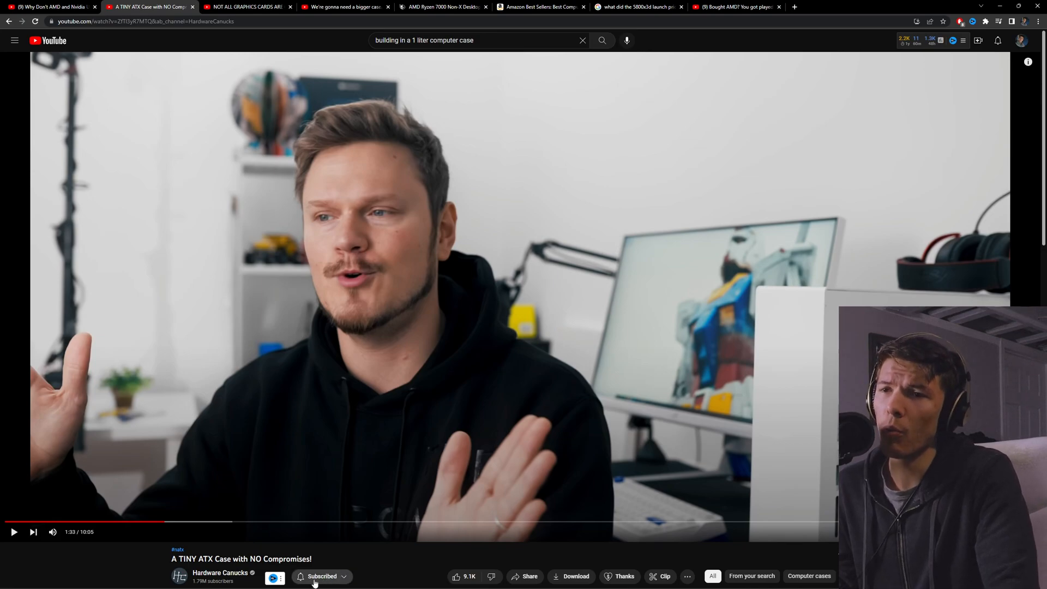
mouse_move(222, 572)
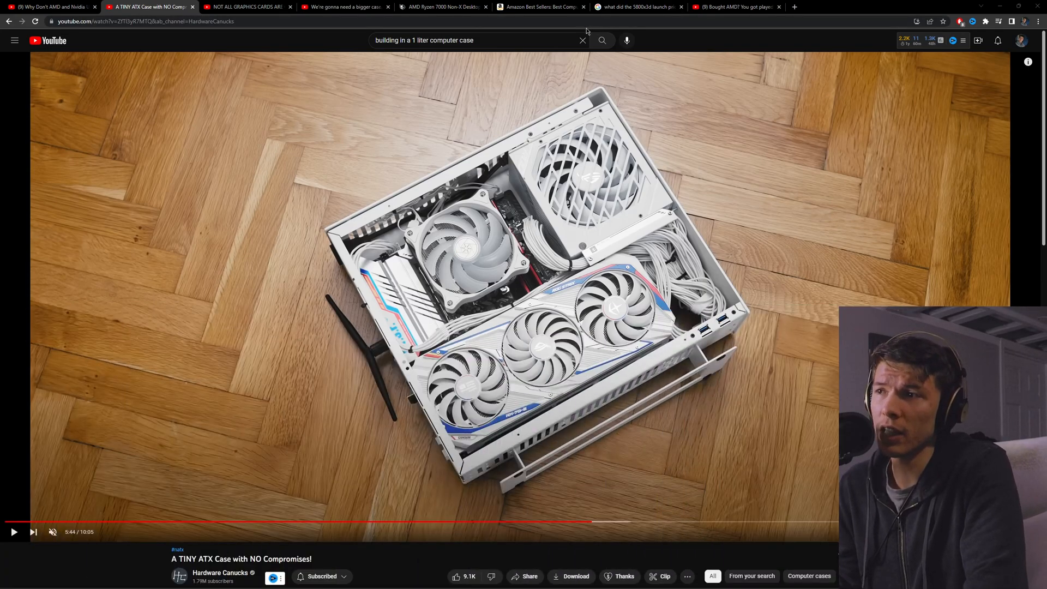
mouse_move(794, 290)
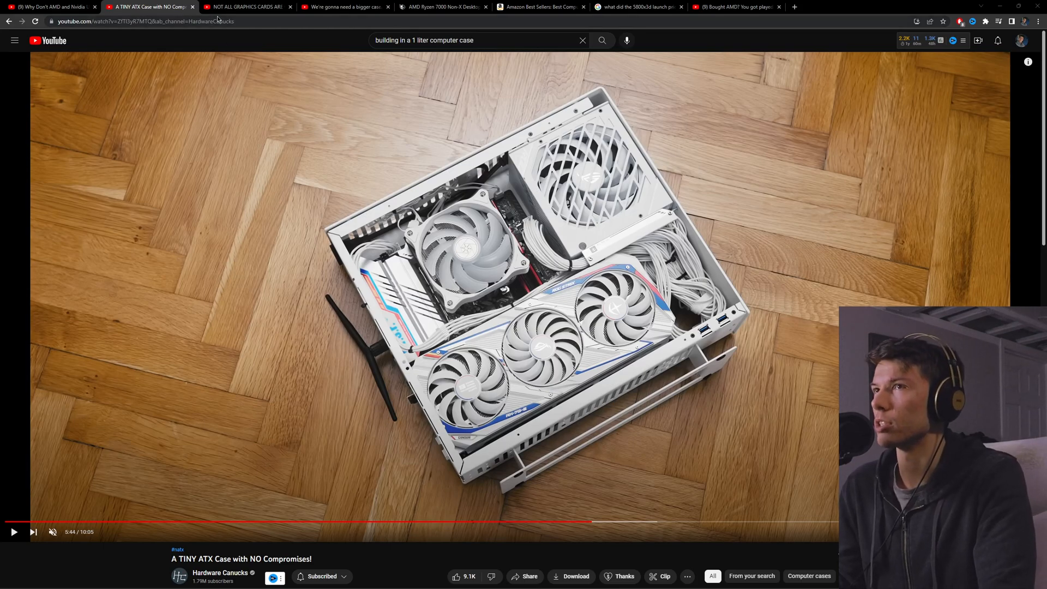
- Close the tiny ATX case video, landing on 'NOT ALL GRAPHICS CARDS ARE CREATED EQUAL!!!'
click(247, 6)
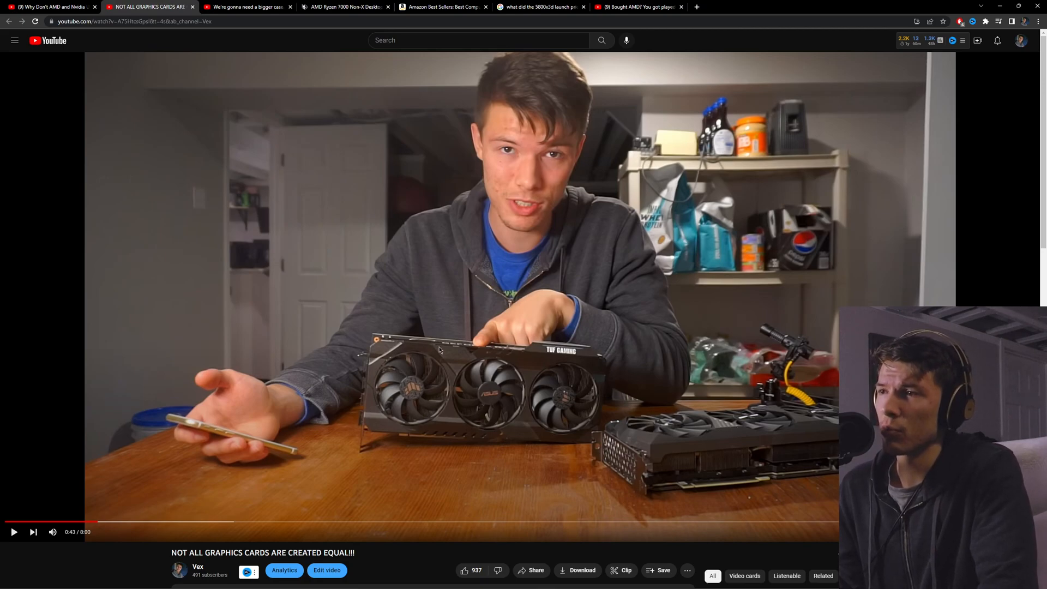
mouse_move(578, 472)
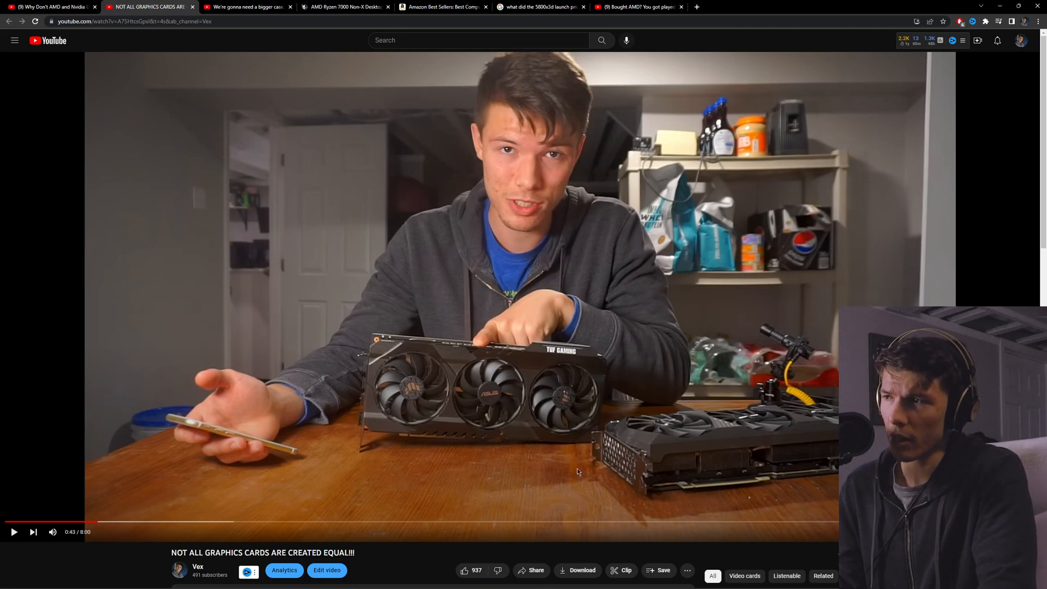
mouse_move(644, 460)
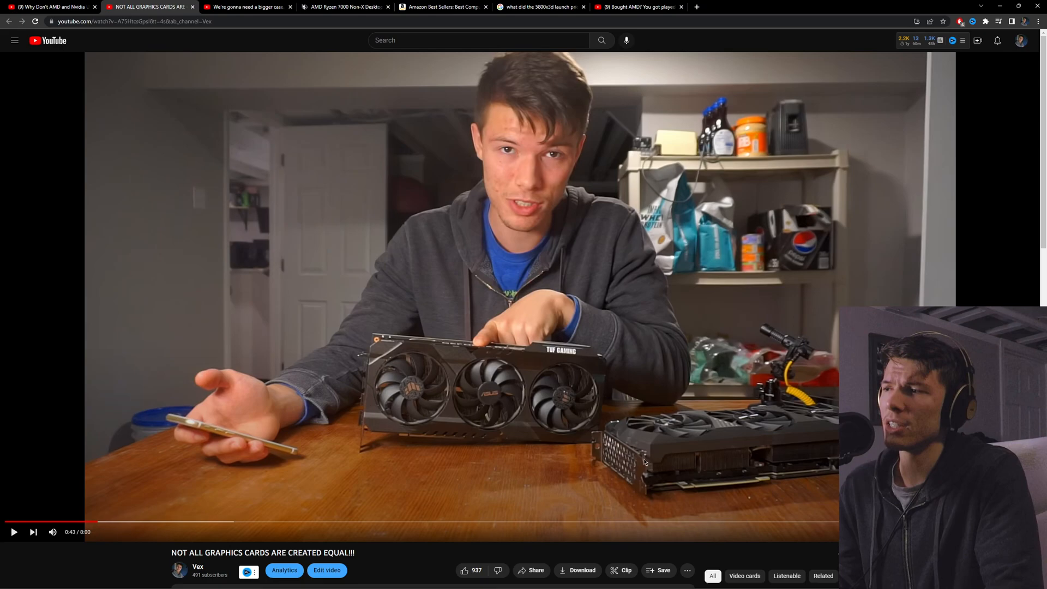
mouse_move(731, 419)
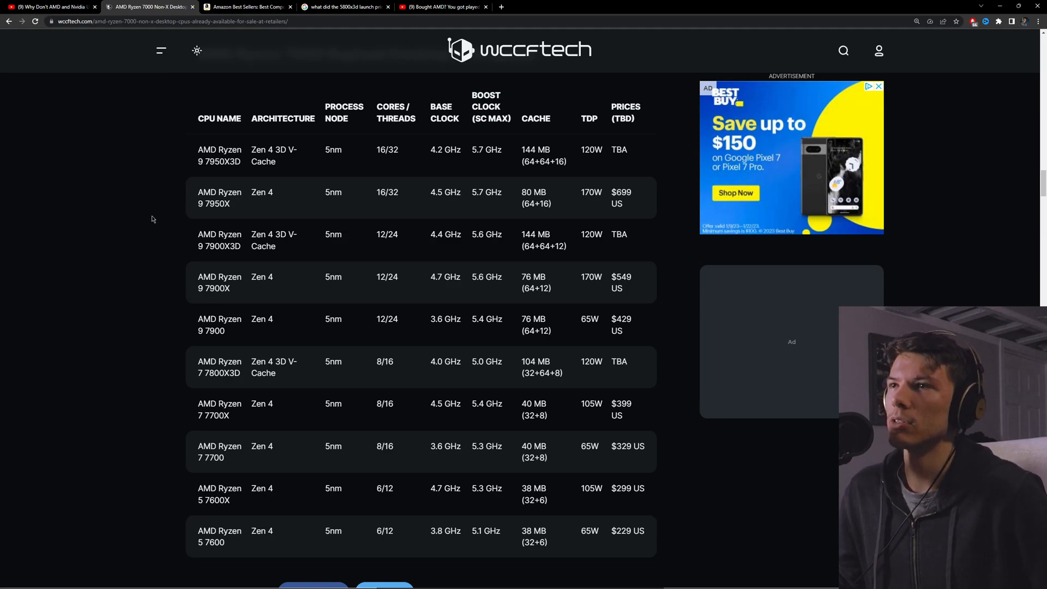
- Bring the Ryzen 7000 table into view and examine the Ryzen 9 7900 row: 12/24 cores, 65W, $429
scroll(down, 3)
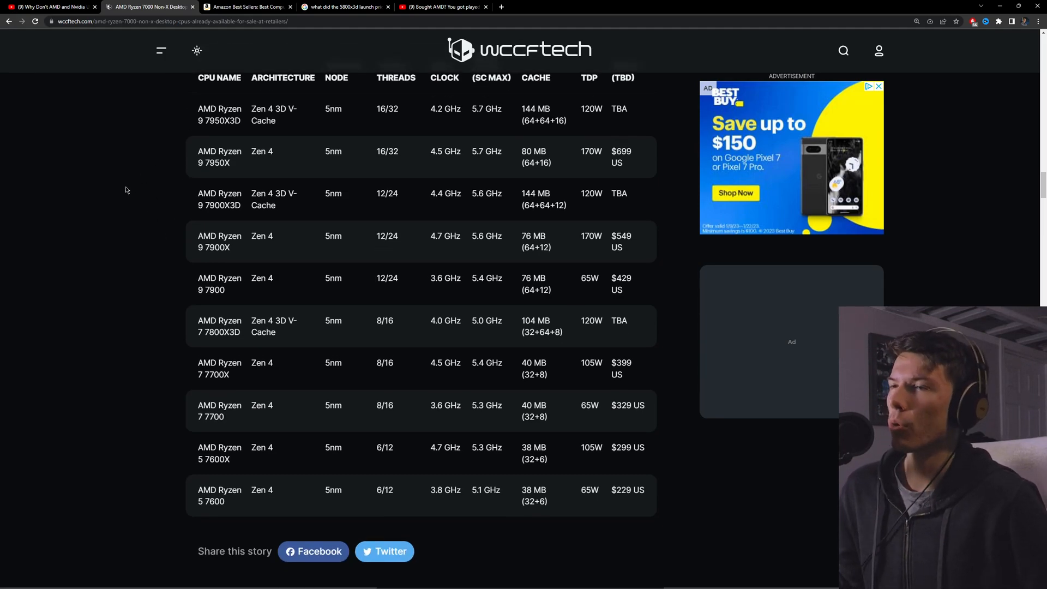
mouse_move(190, 103)
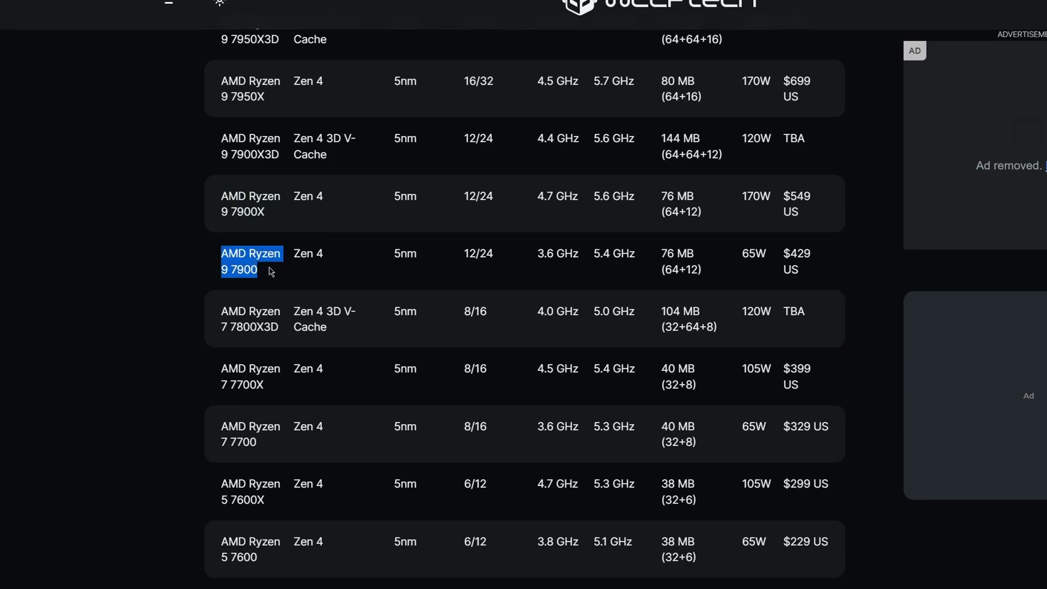
mouse_move(394, 303)
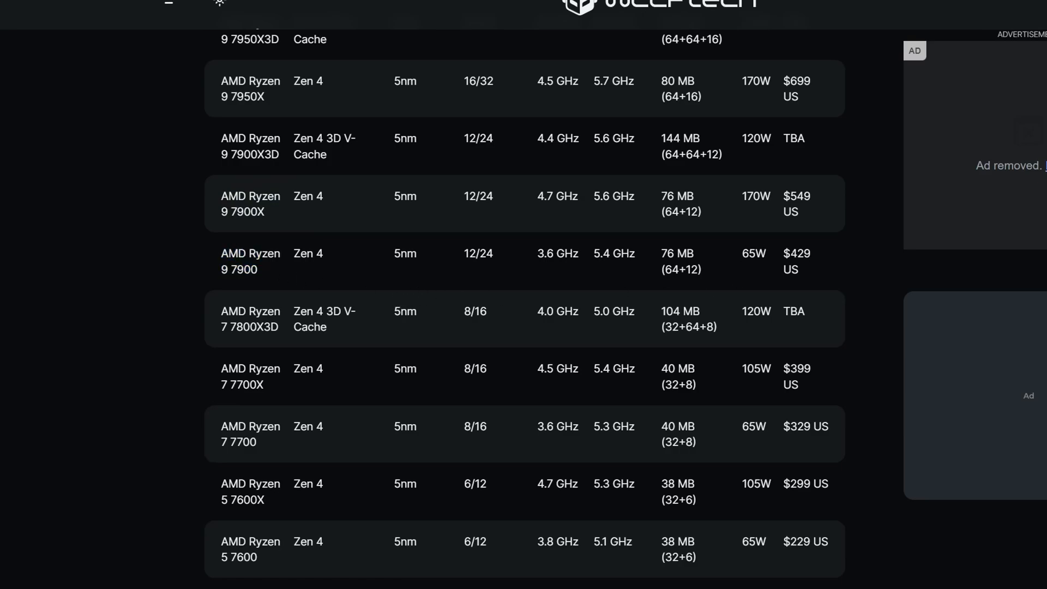
double_click(754, 195)
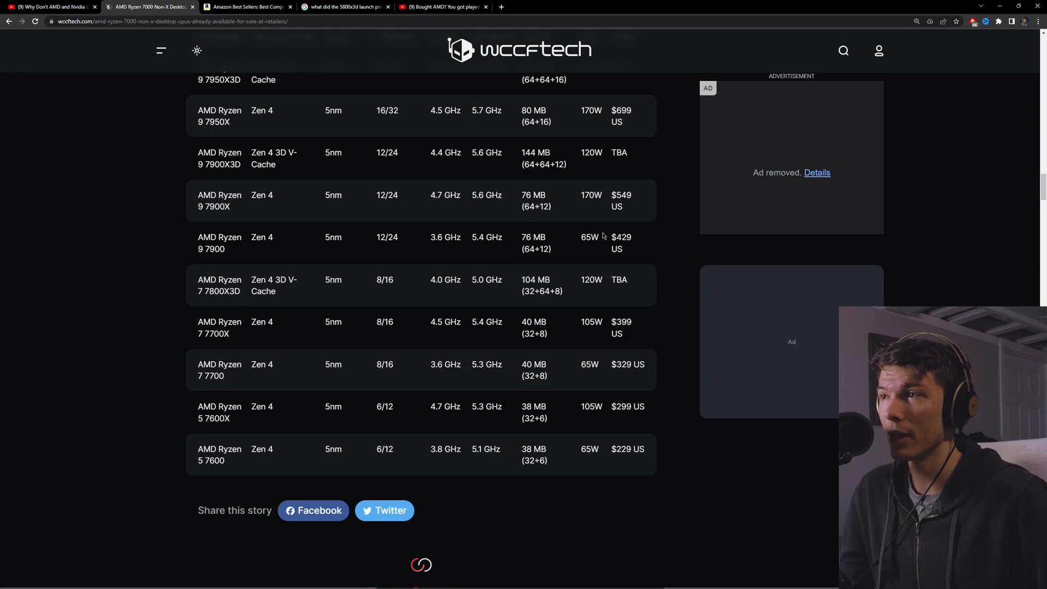
- Check the Linus Tech Tips gaming benchmarks for the R9 7900, R7 7700 and R5 7600 against the specs table
click(441, 6)
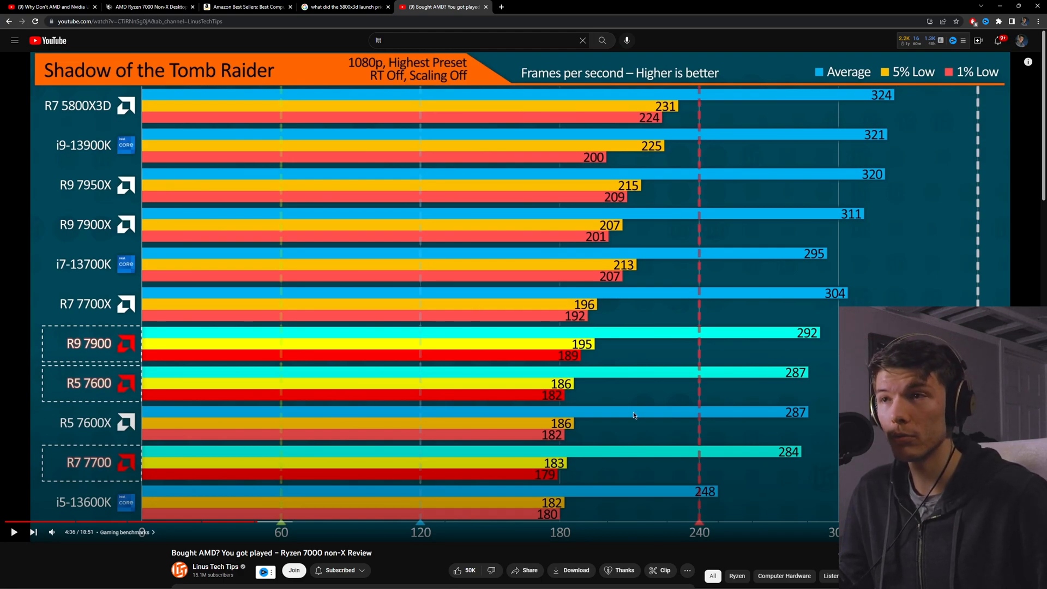
click(150, 6)
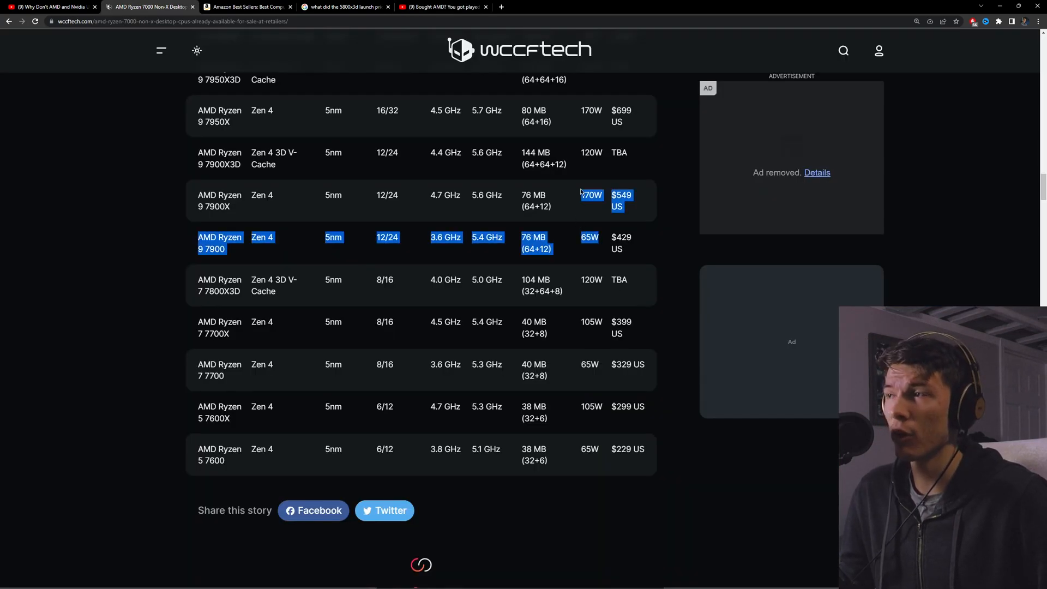
click(441, 6)
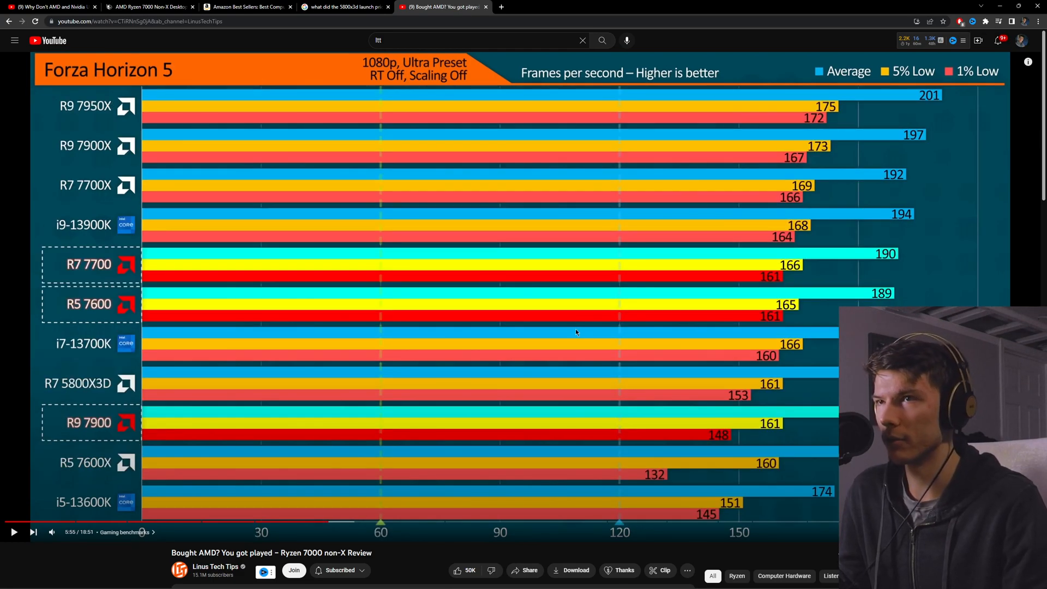
mouse_move(131, 274)
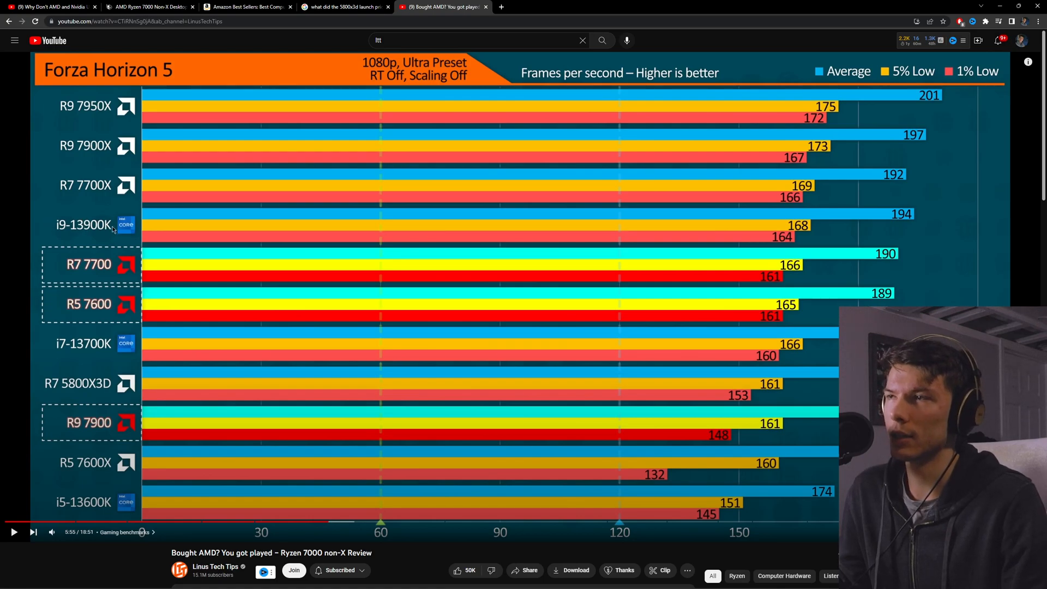
mouse_move(381, 522)
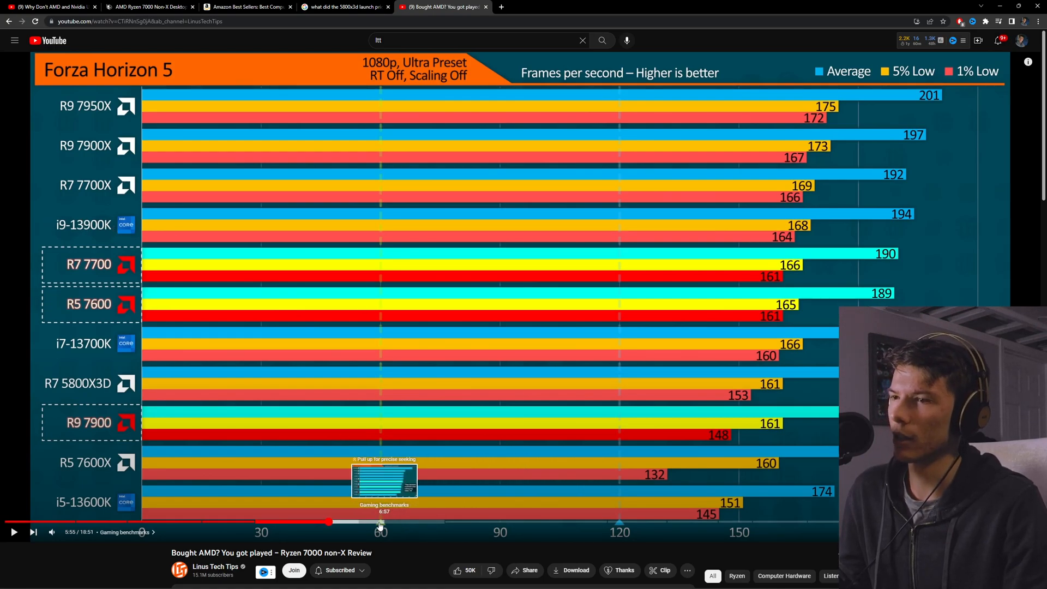
click(247, 7)
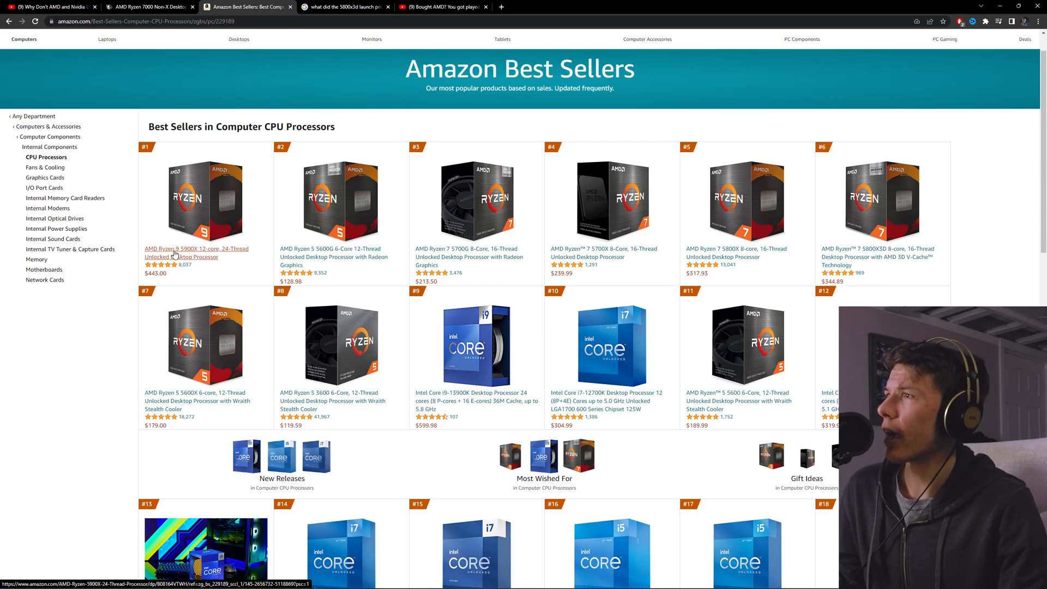
mouse_move(307, 357)
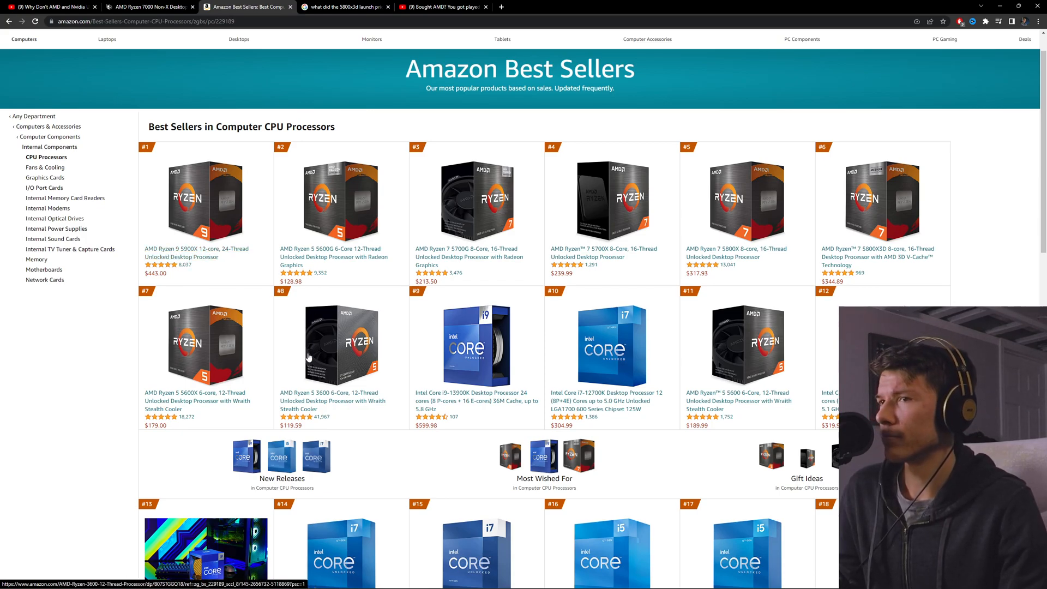
- Look over Amazon's CPU best sellers led by the Ryzen 9 5900X at $443, then return to the Ryzen 7000 table
scroll(down, 3)
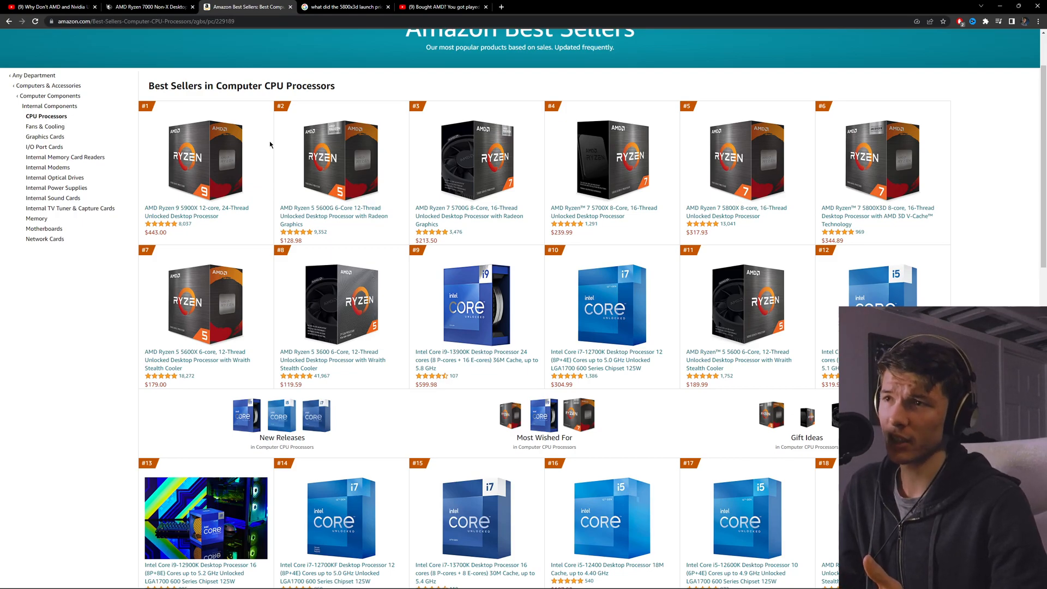
mouse_move(331, 144)
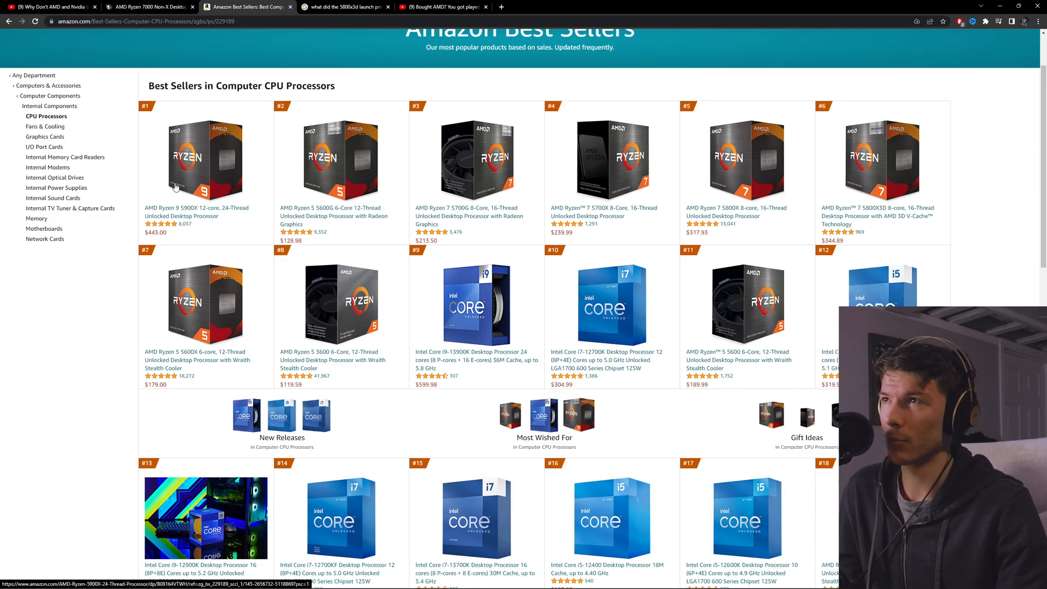
click(151, 6)
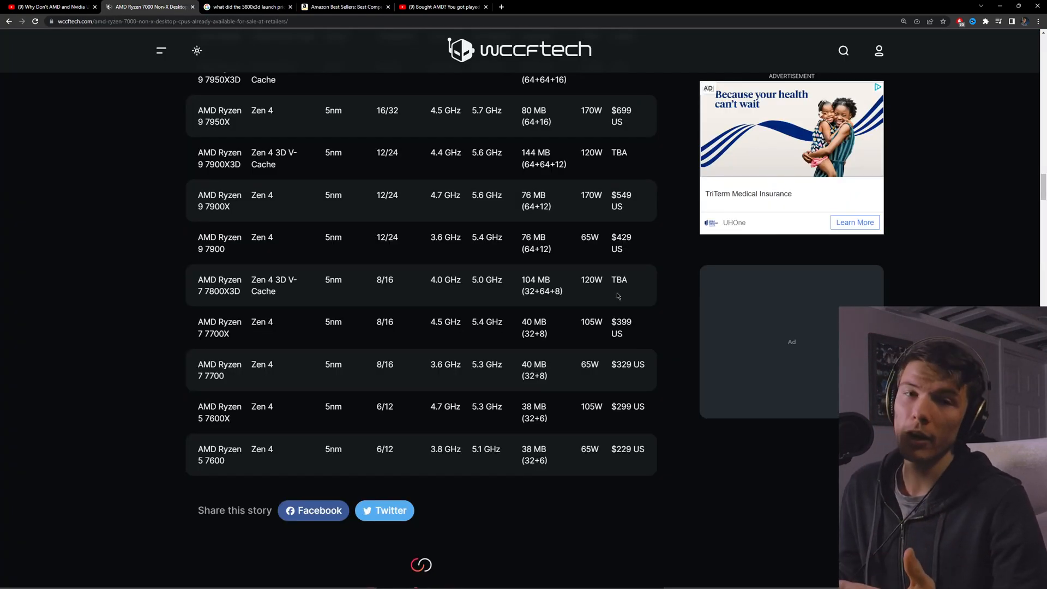